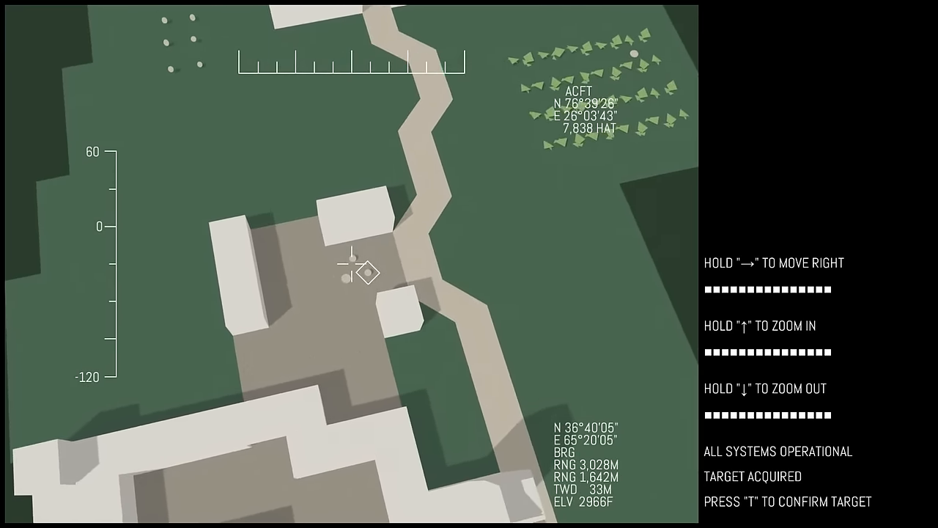
Confirm the acquired building target with T so the weapon system locks on
key(Up)
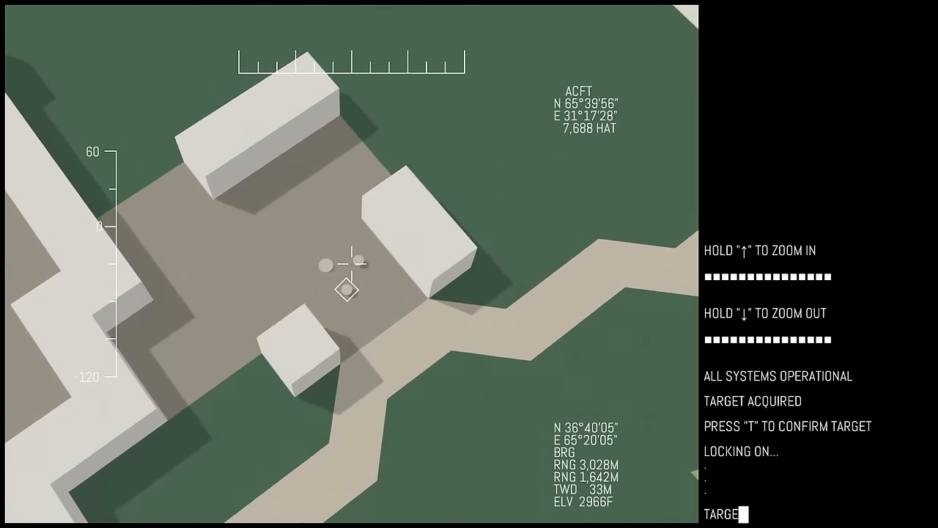
key(t)
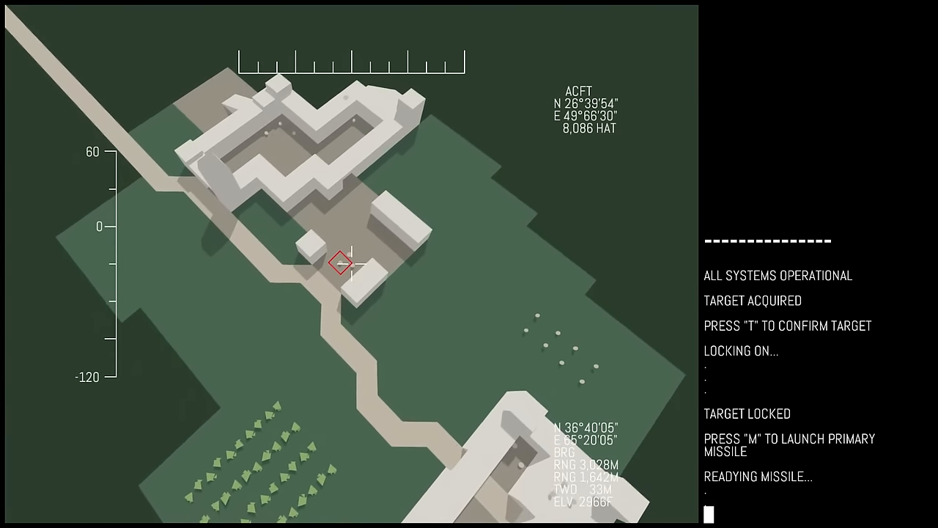
Launch the primary and secondary missiles with M, destroying the target building
key(m)
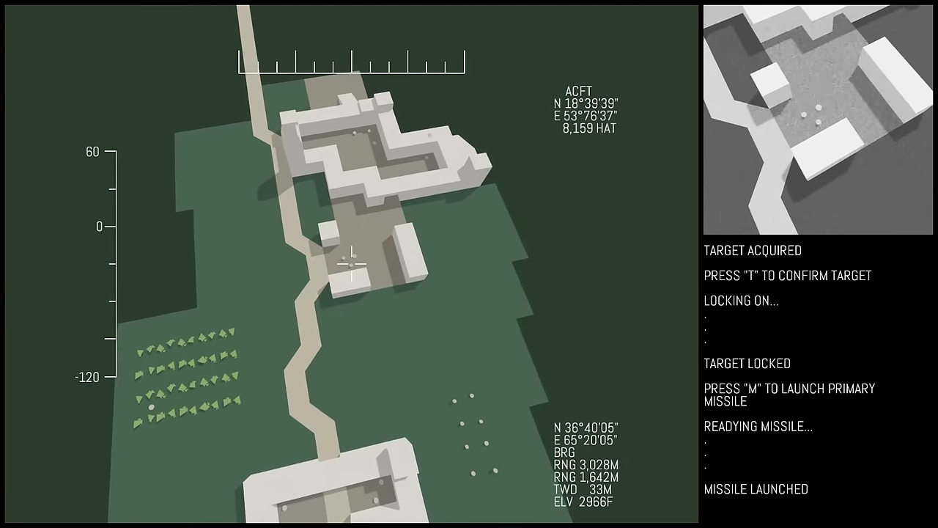
key(m)
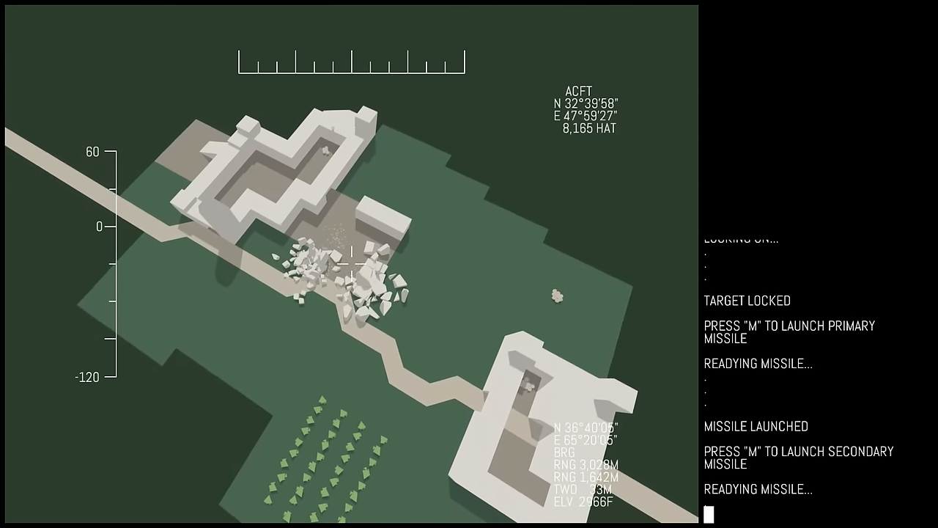
key(m)
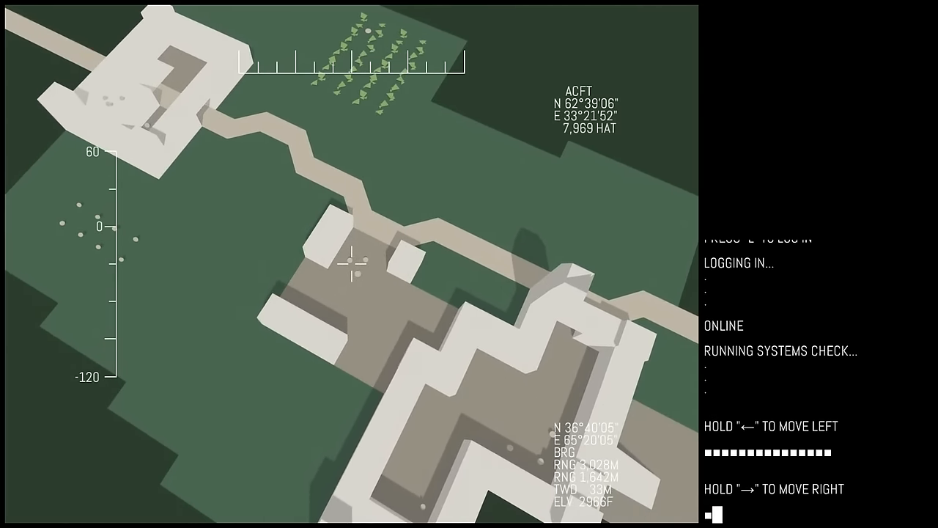
Nudge the drone view right while the feed logs in and runs its systems check
key(Right)
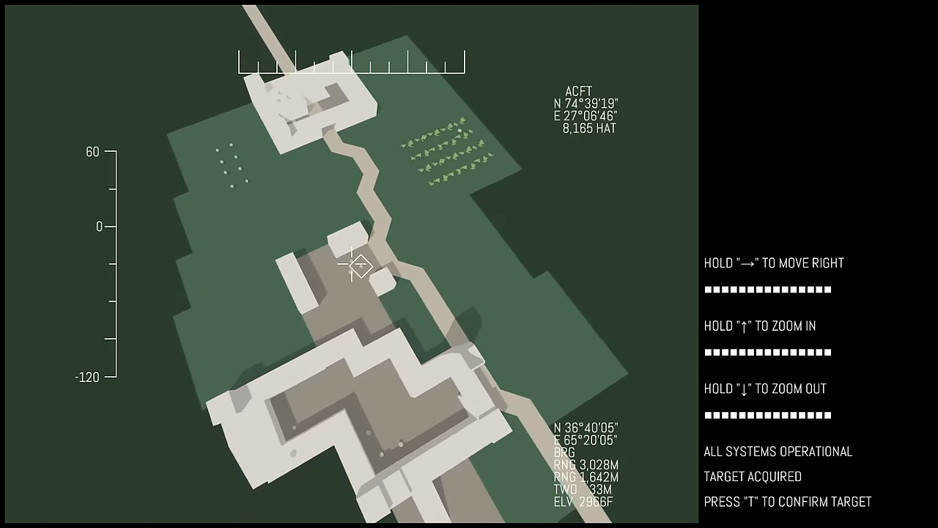
Pan the drone feed across the village square and confirm the acquired target
key(Right)
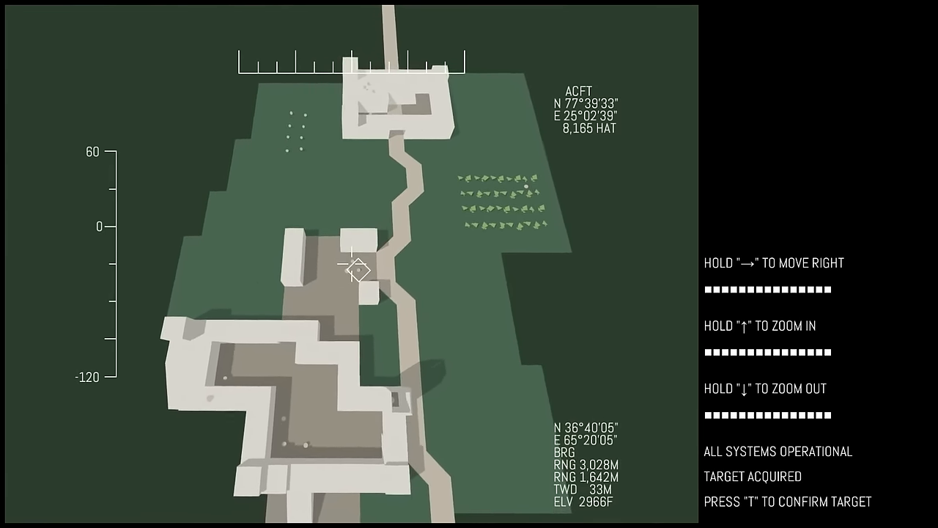
key(Right)
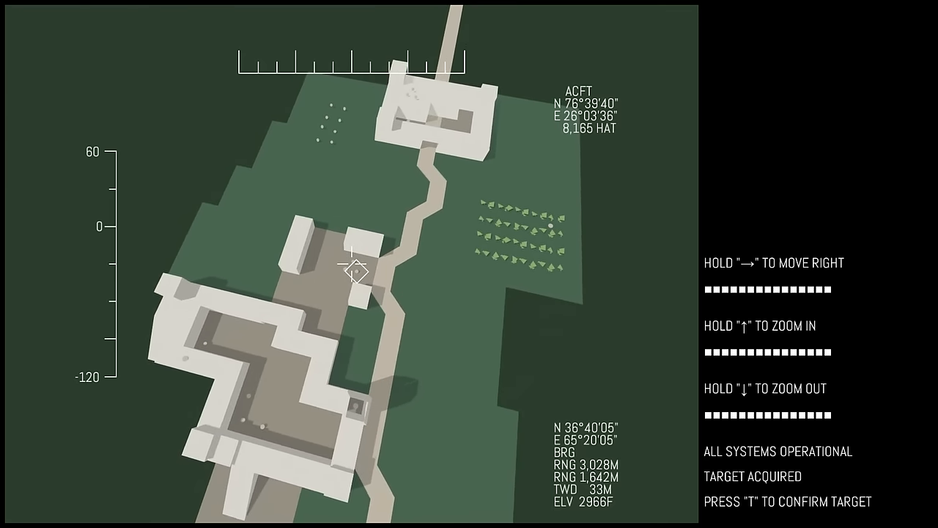
key(Right)
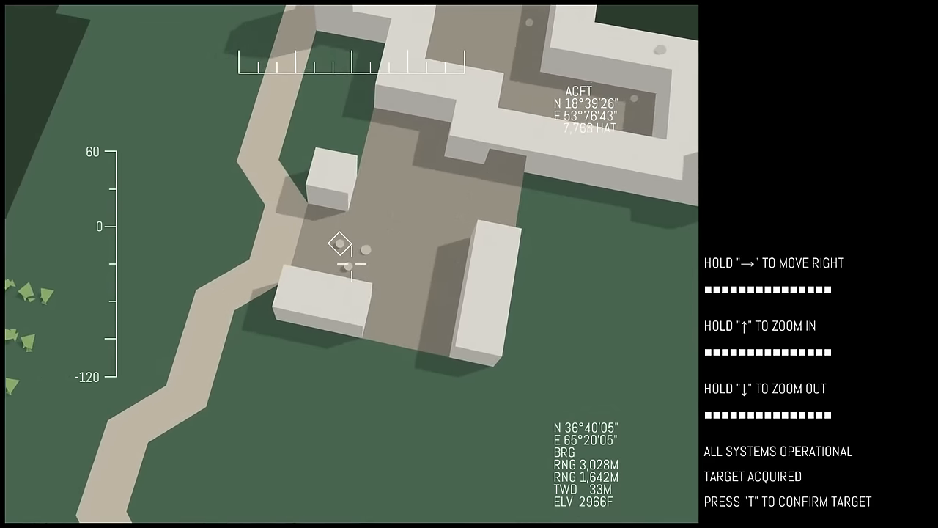
key(Up)
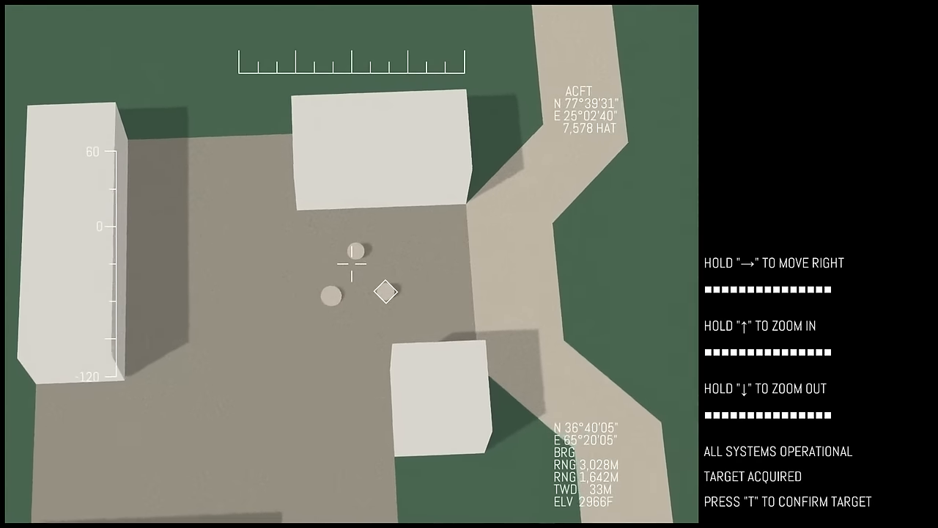
key(Right)
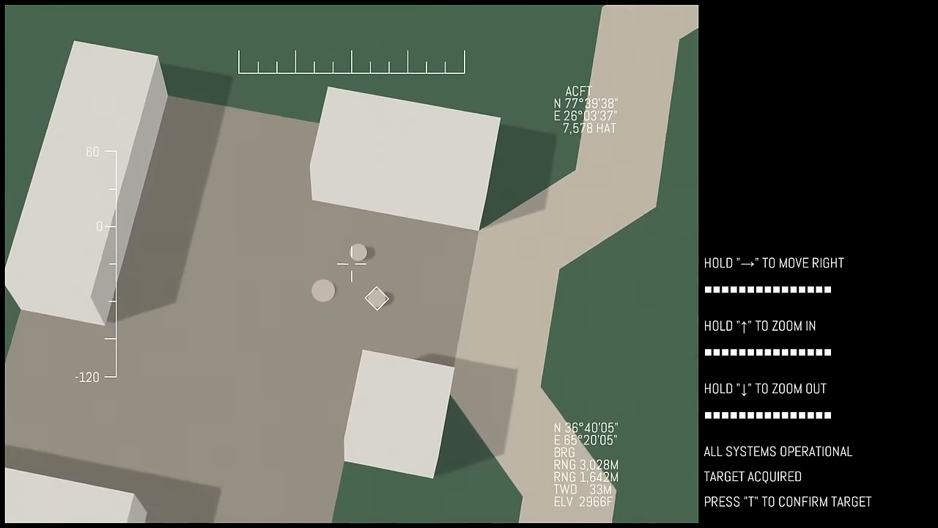
key(Right)
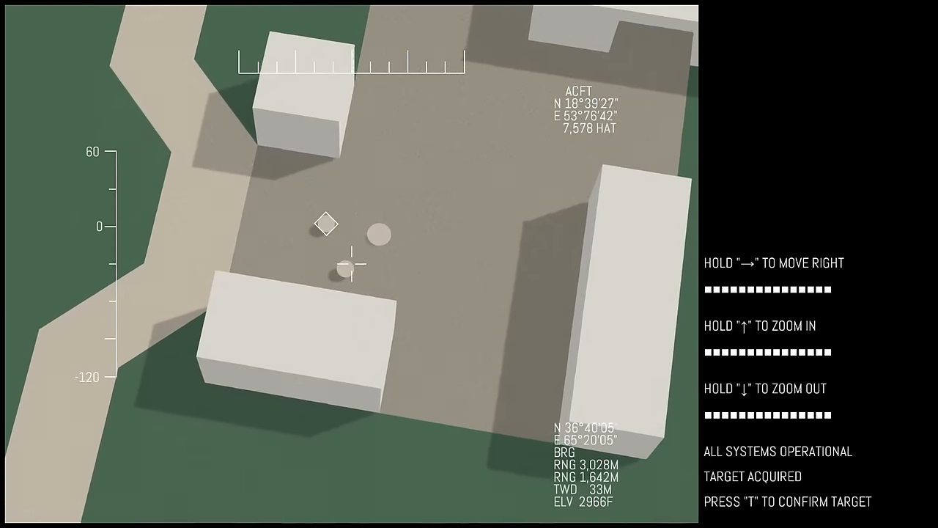
key(Right)
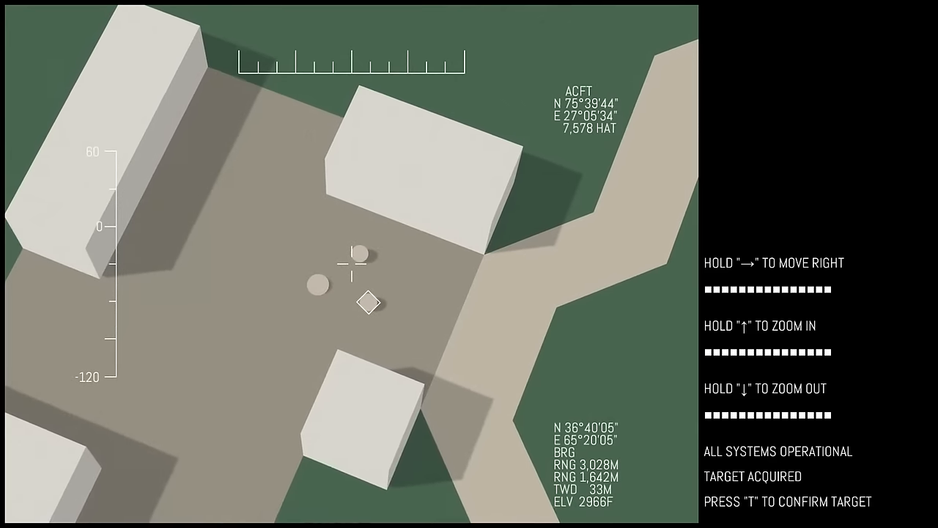
key(Right)
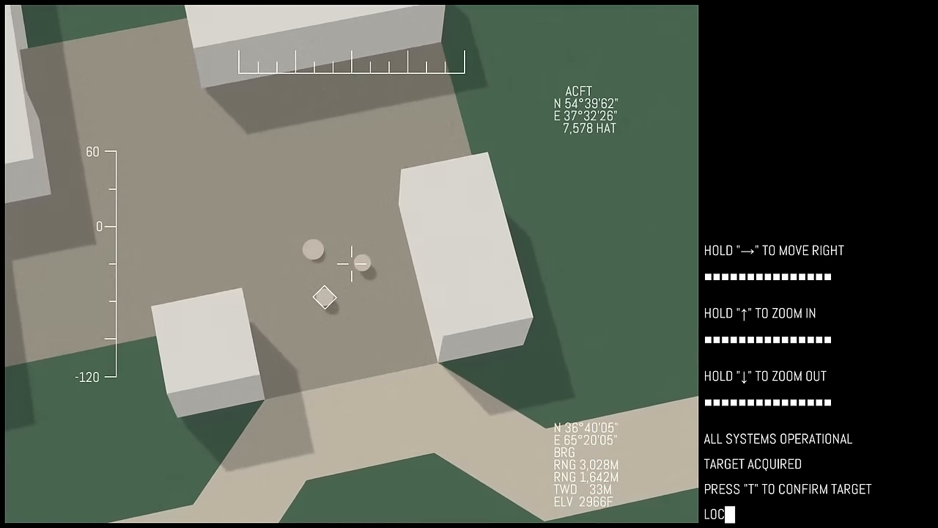
Confirm the courtyard target with T and let lock-on complete until TARGET LOCKED
key(Right)
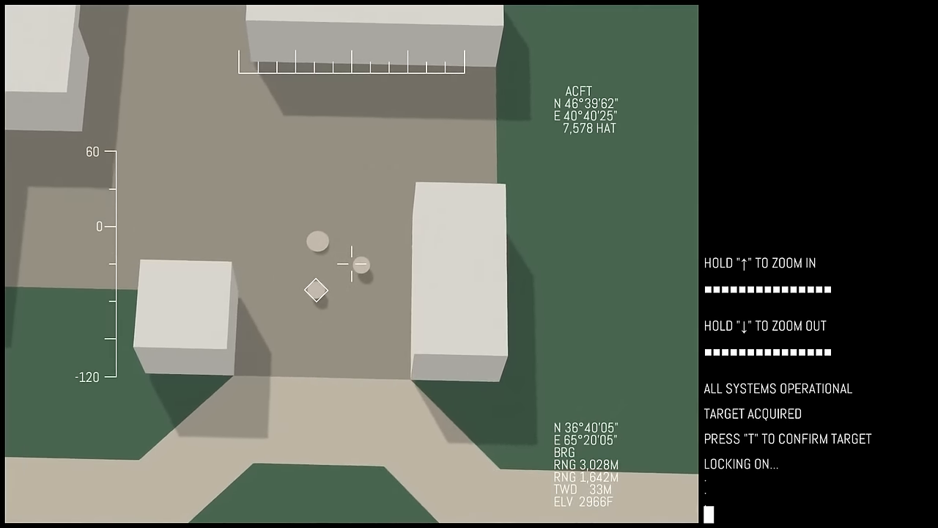
key(t)
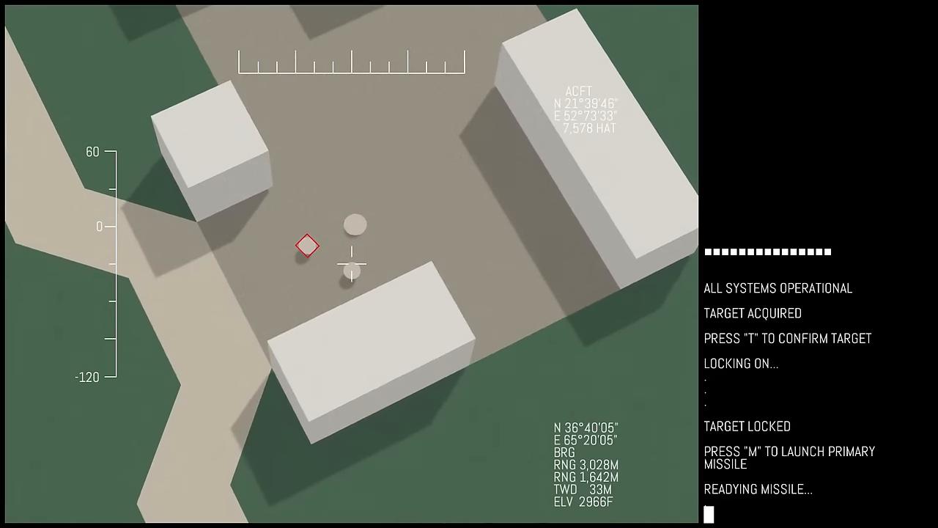
Launch the primary missile with M, blasting a crater into the village square
key(m)
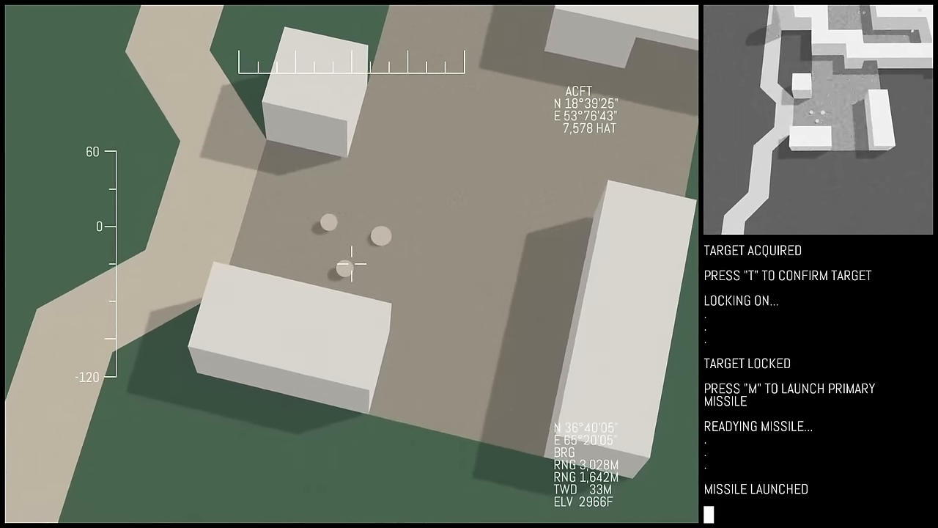
key(m)
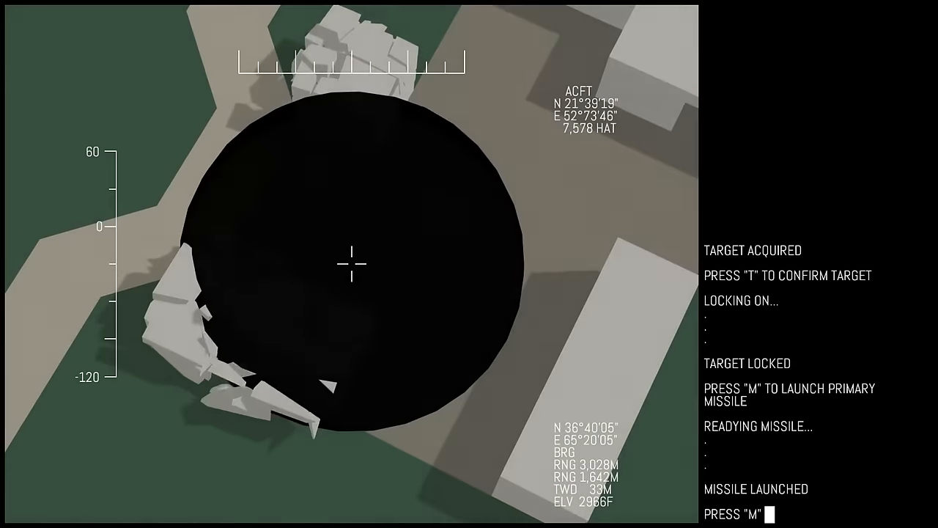
key(m)
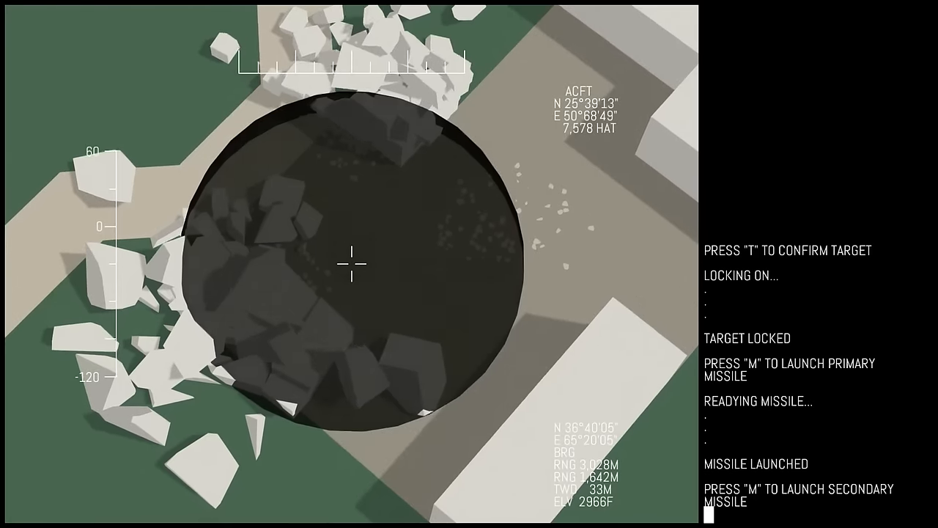